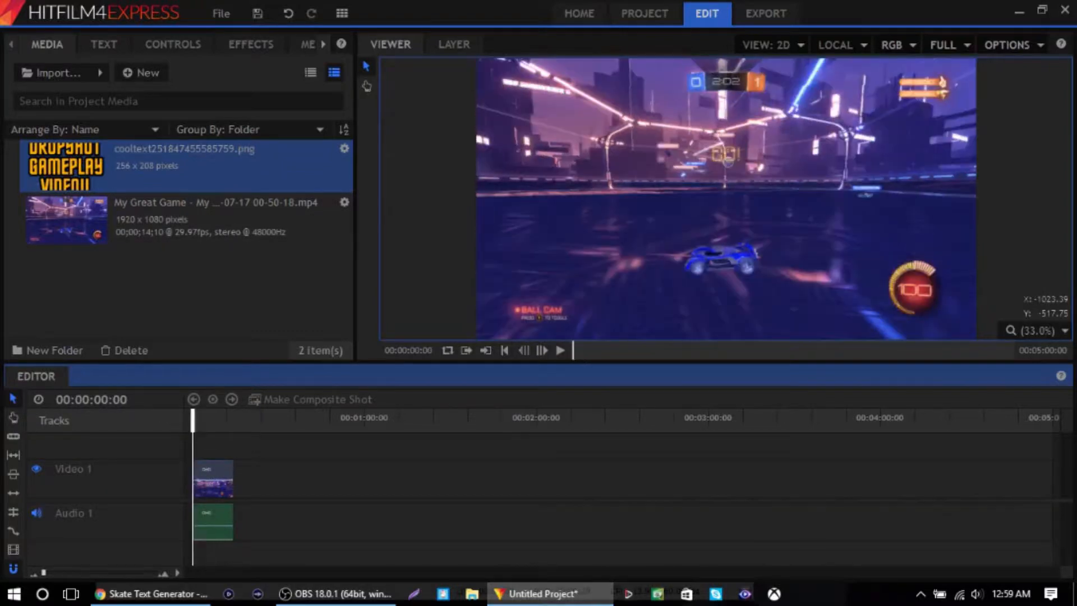
- Play the gameplay clip and apply the Blur effect to its middle section
left_click(563, 350)
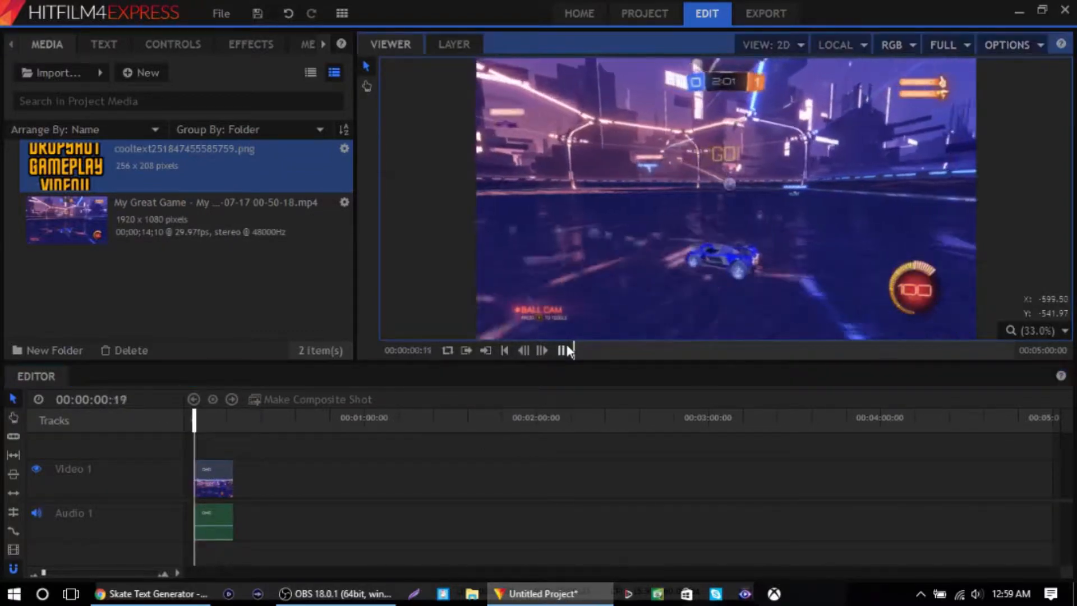
left_click_drag(194, 417, 204, 418)
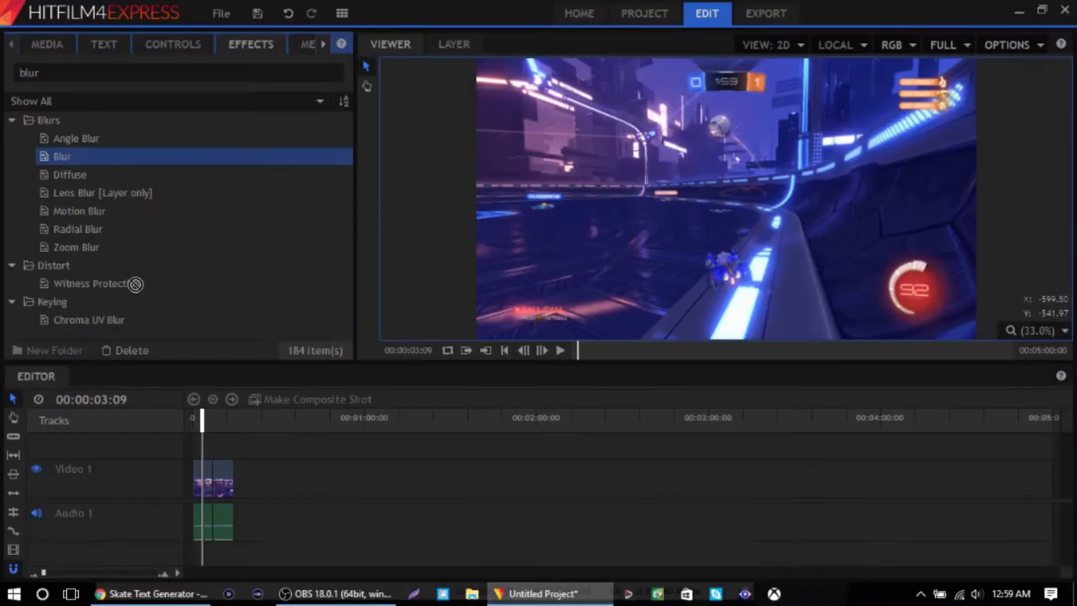
left_click(213, 481)
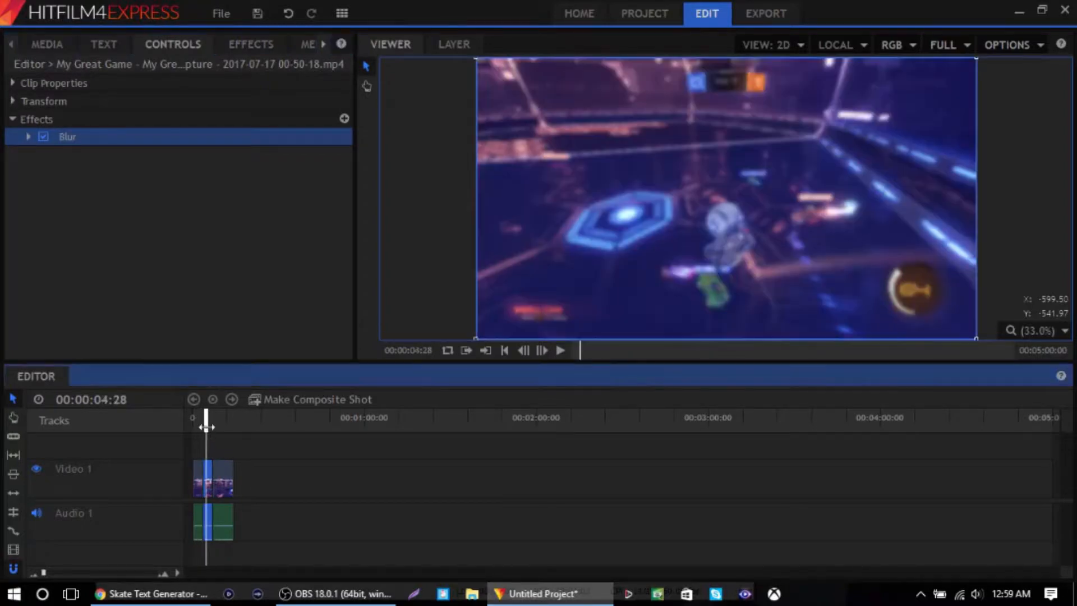
left_click(47, 45)
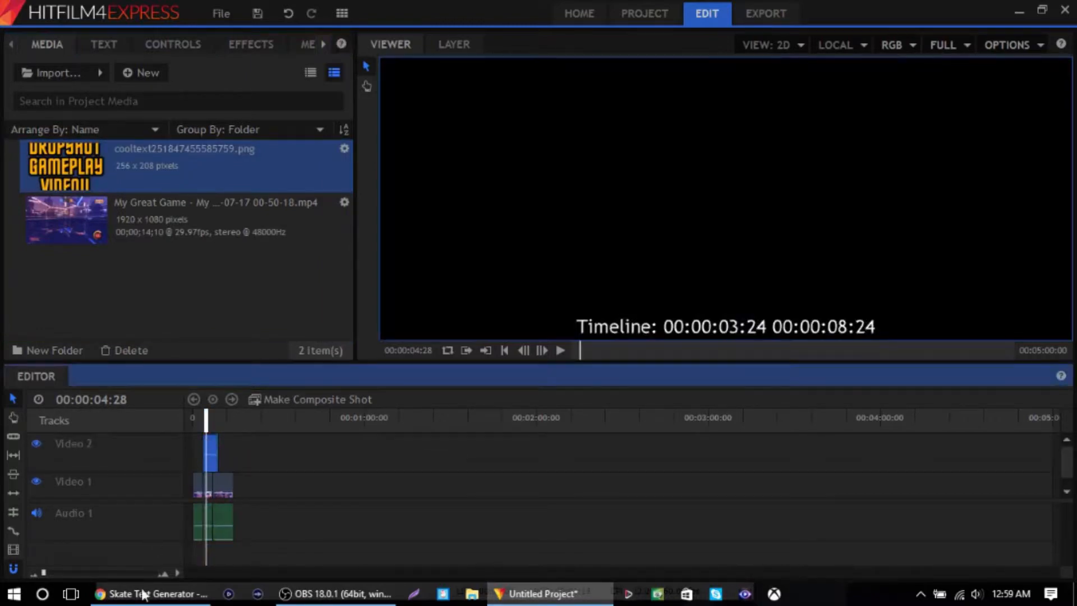
- Place the 'Dropshot Gameplay Video!!' image on Video 2 and return the playhead to 0
left_click(147, 593)
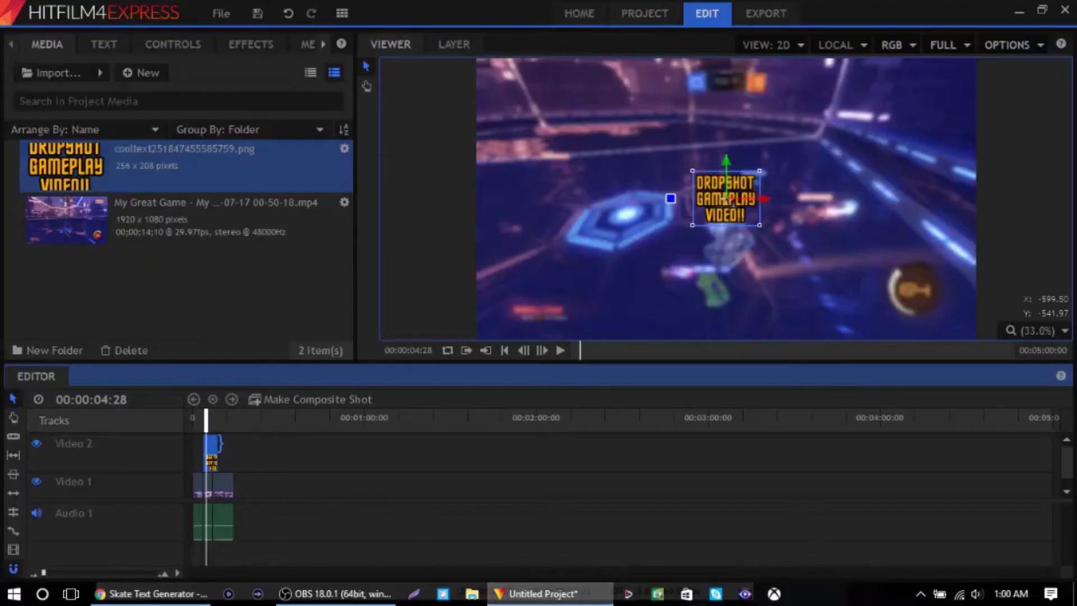
left_click_drag(204, 419, 194, 418)
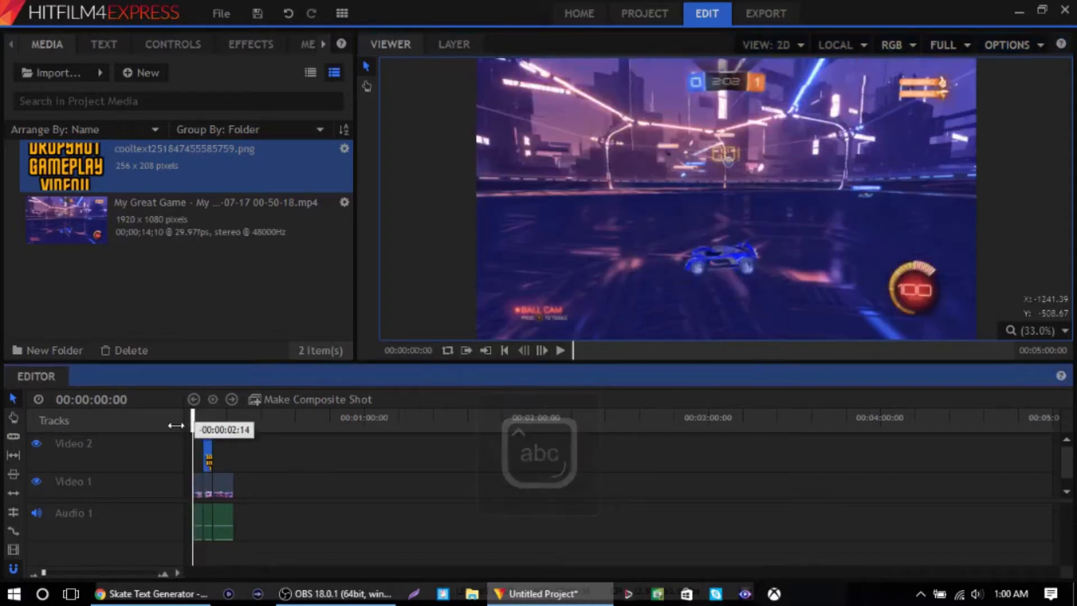
left_click(561, 350)
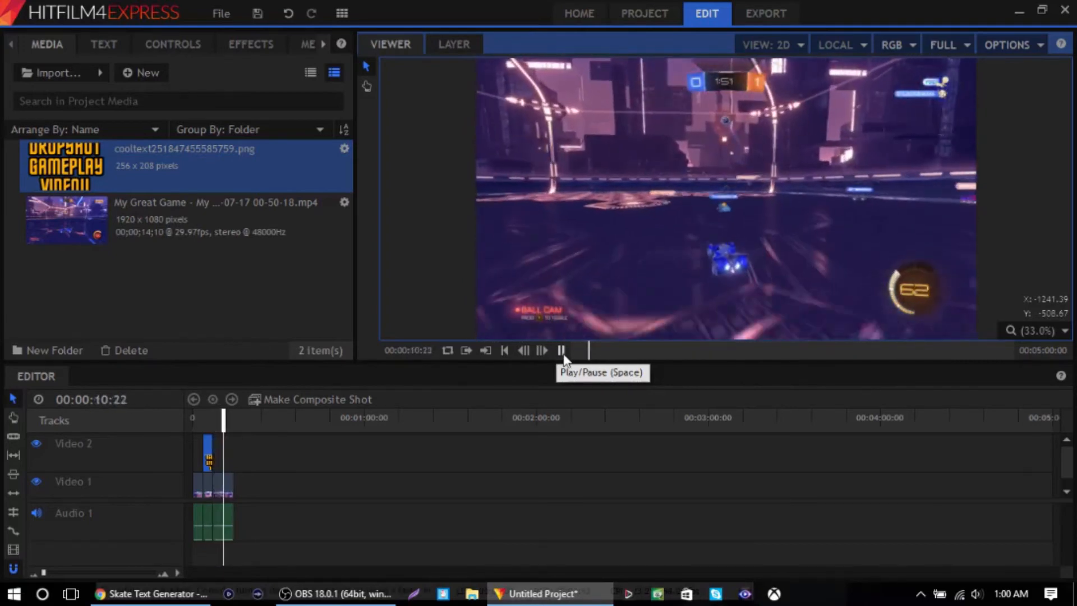
left_click(563, 350)
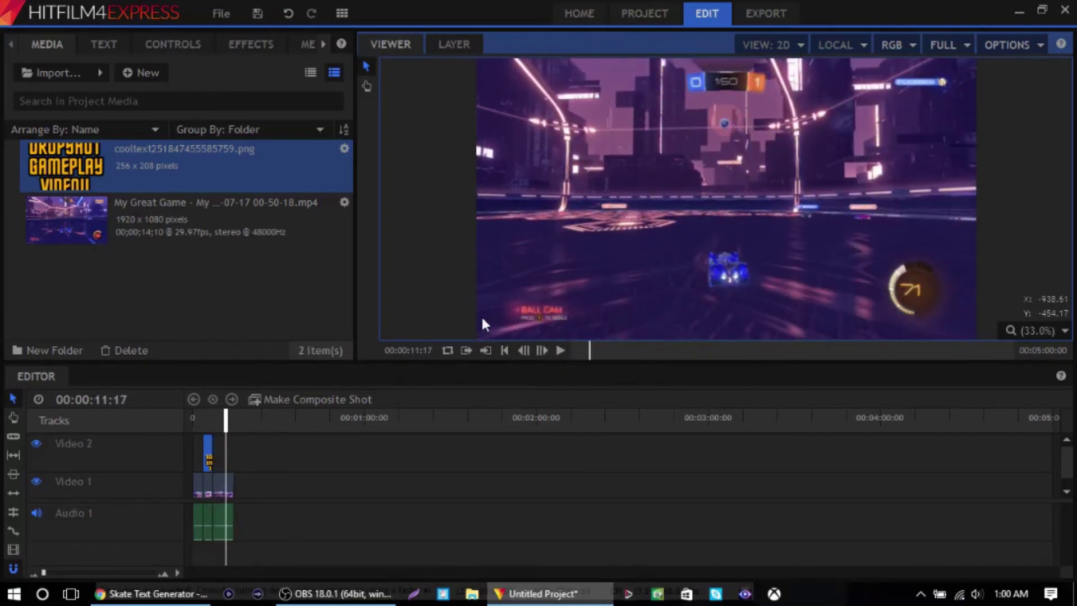